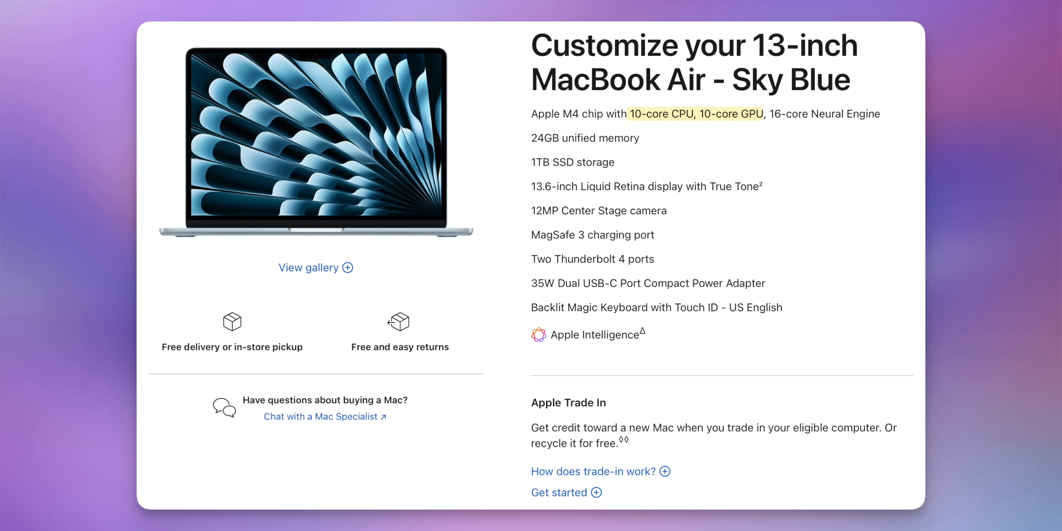
scroll(down, 3)
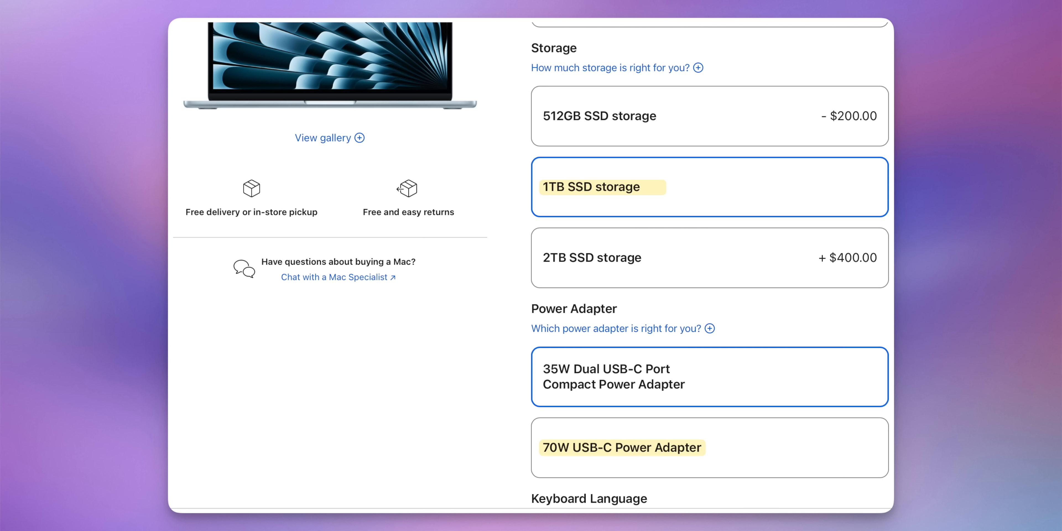